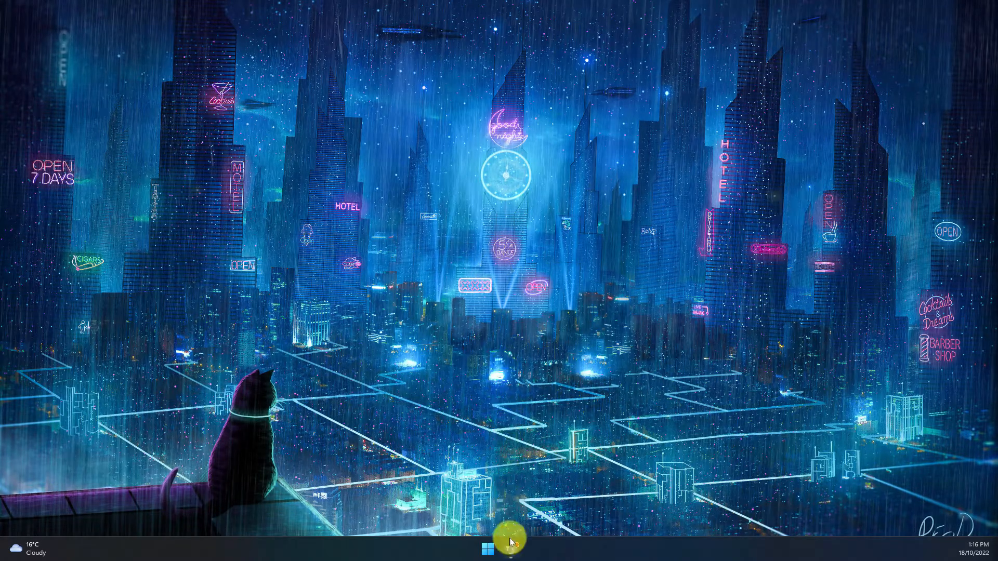
- Switch to Teams from the taskbar and place the cursor in the empty message box
left_click(510, 549)
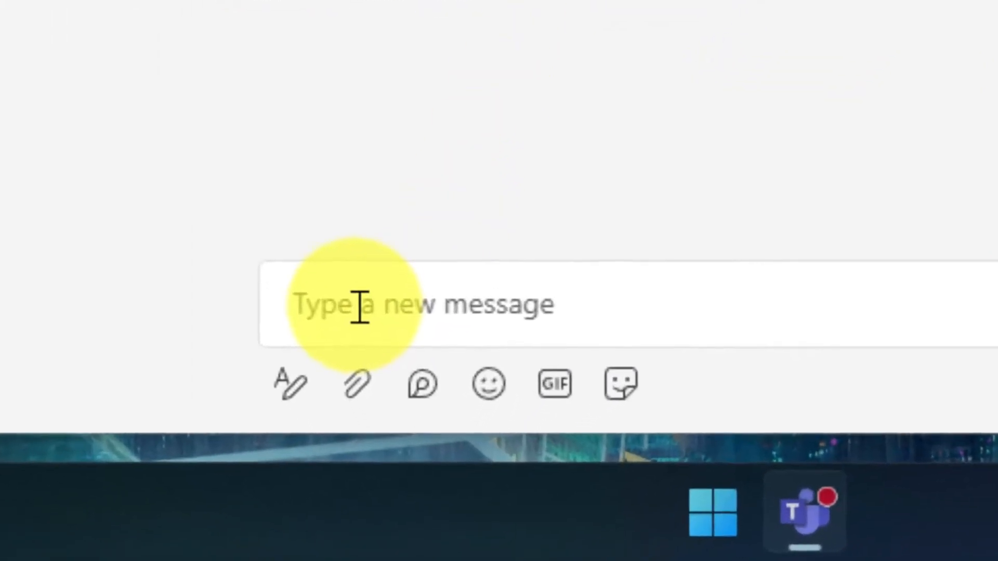
left_click(357, 303)
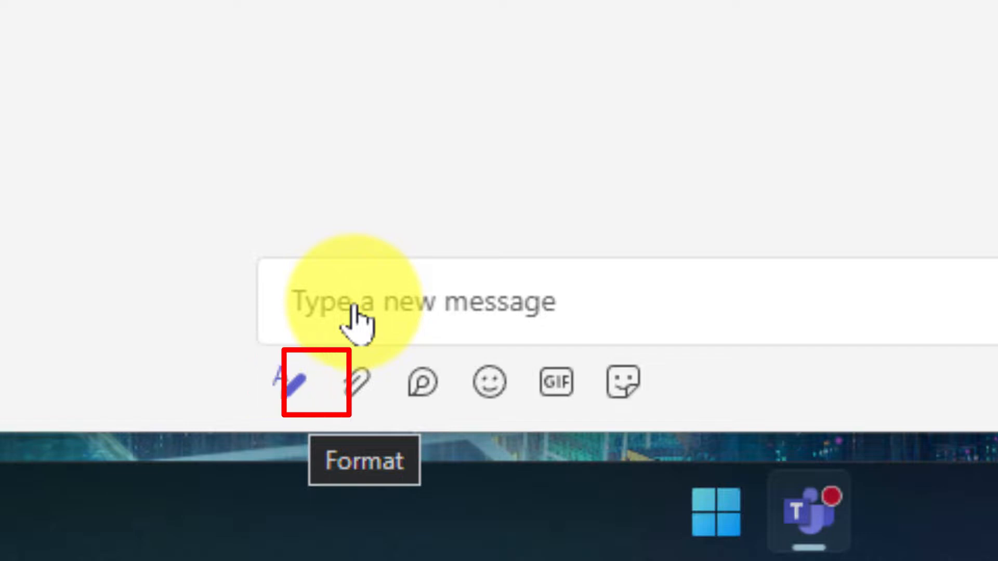
mouse_move(357, 383)
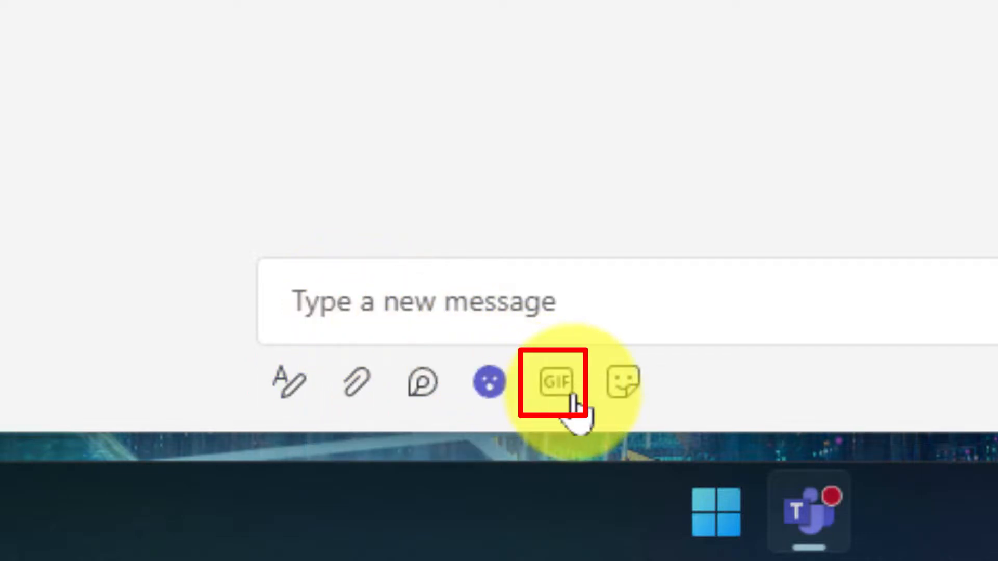
mouse_move(556, 382)
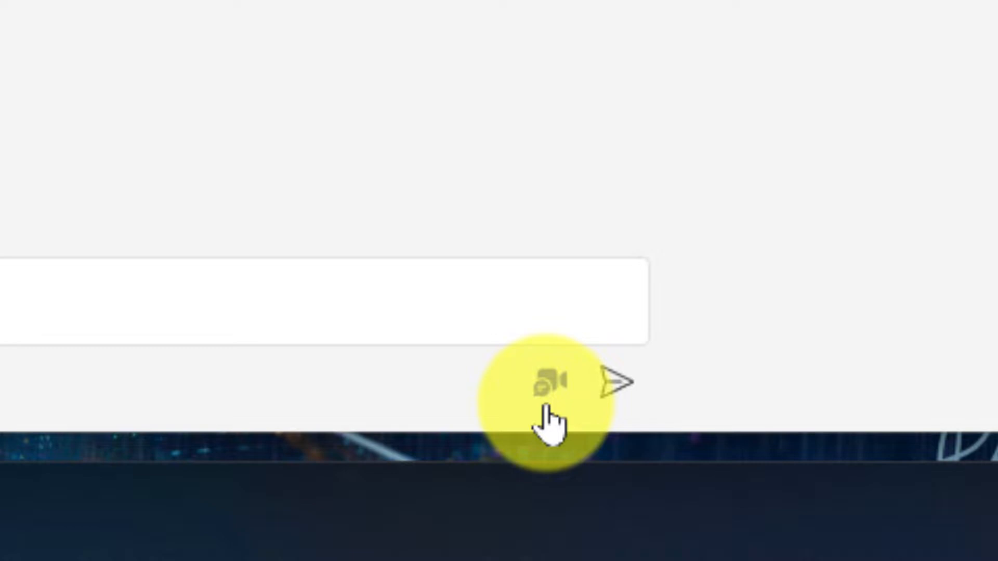
mouse_move(546, 383)
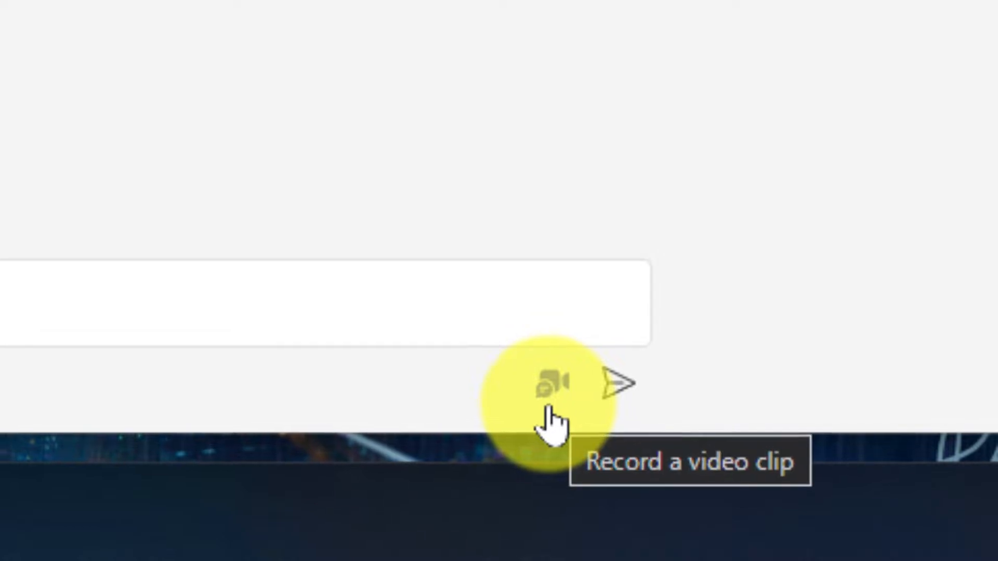
- Open the 'Record a video clip' recorder beside the Send button, showing the camera preview
left_click(551, 383)
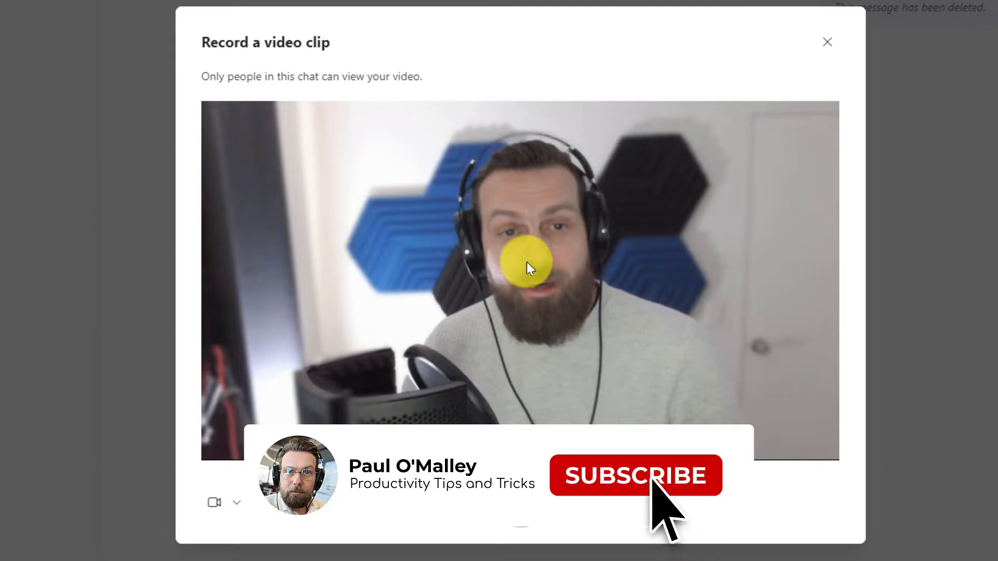
left_click(634, 474)
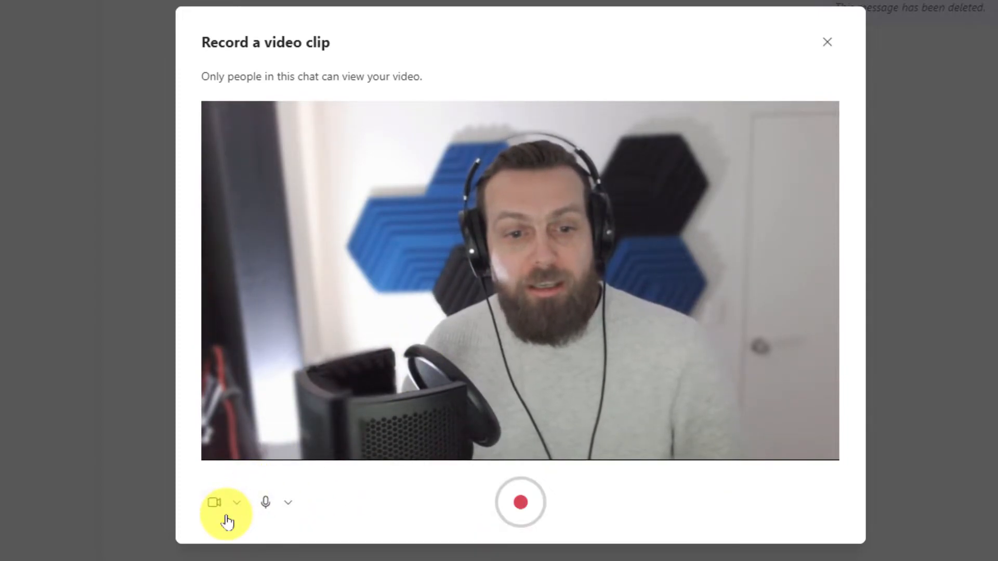
left_click(236, 502)
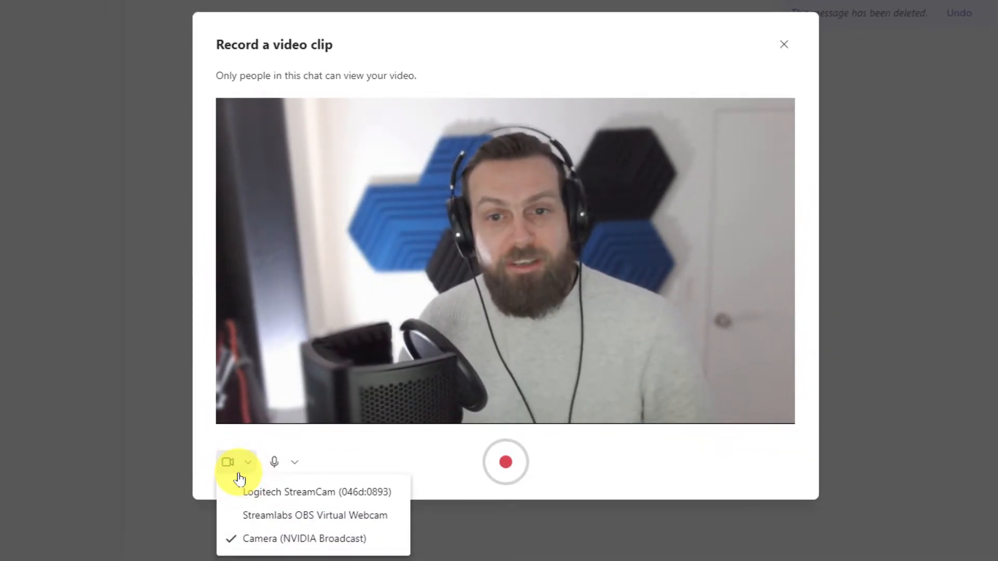
left_click(295, 462)
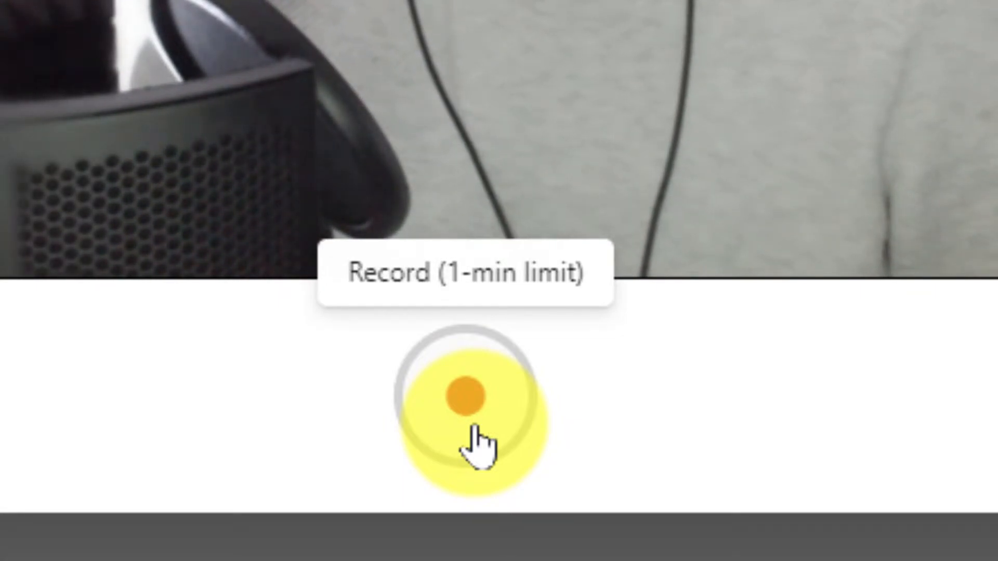
- Record a clip, pause at 0:17, and open it in Review
left_click(468, 395)
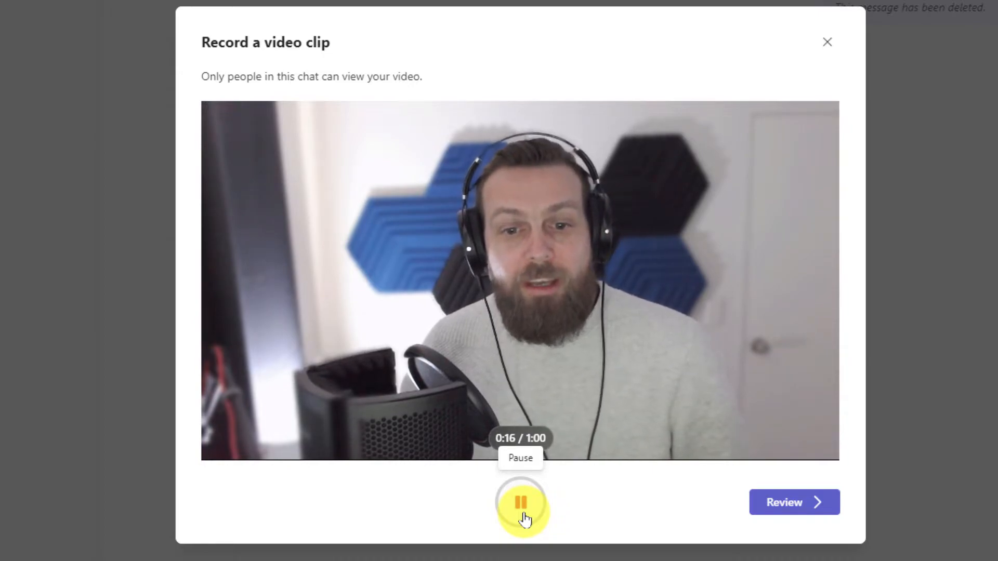
left_click(520, 502)
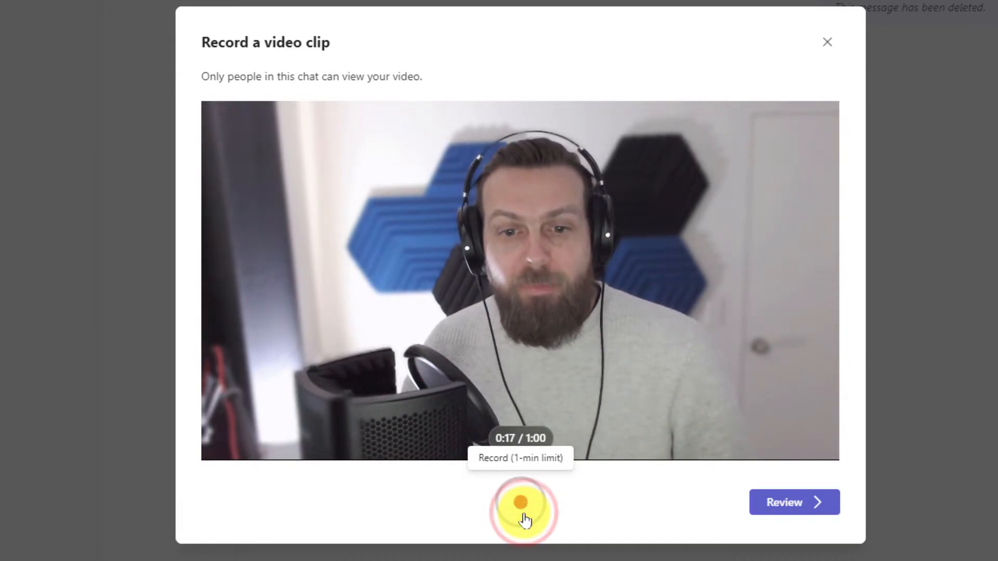
left_click(520, 509)
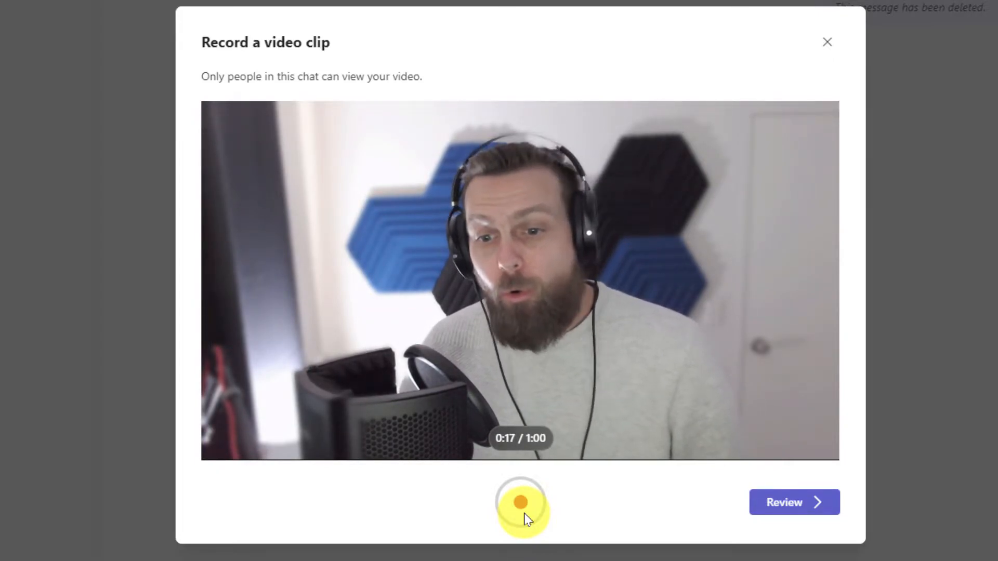
left_click(794, 502)
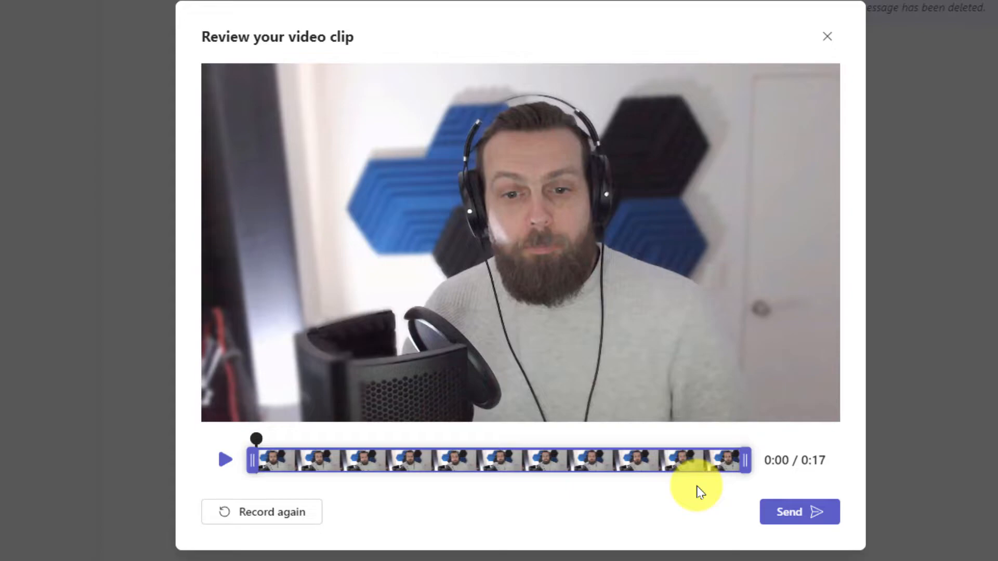
mouse_move(225, 459)
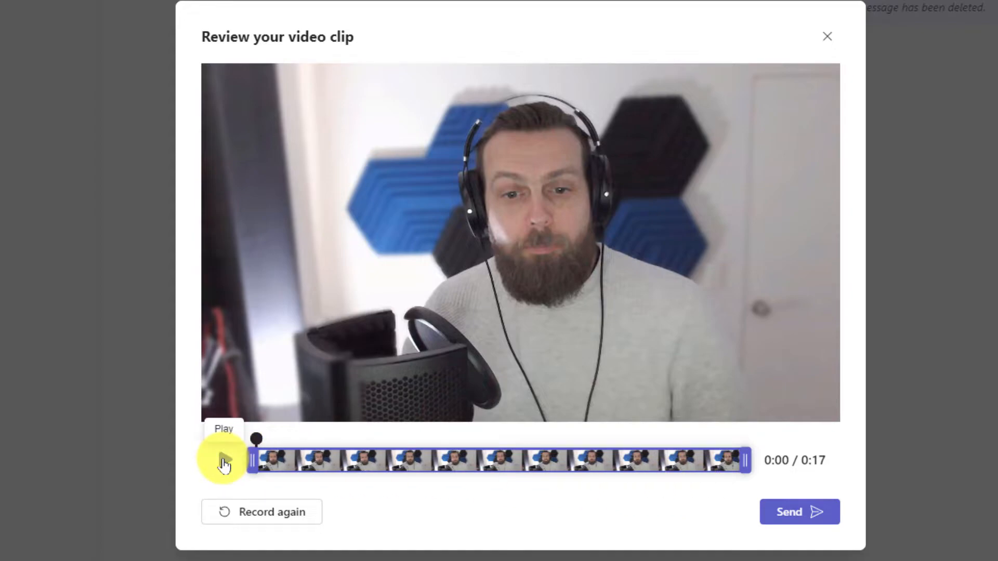
left_click(224, 461)
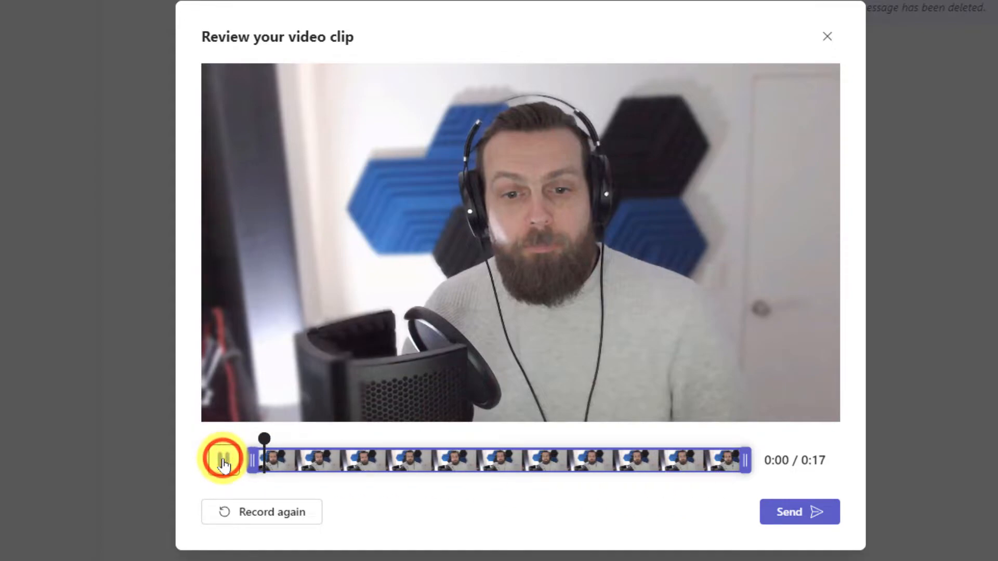
left_click(222, 460)
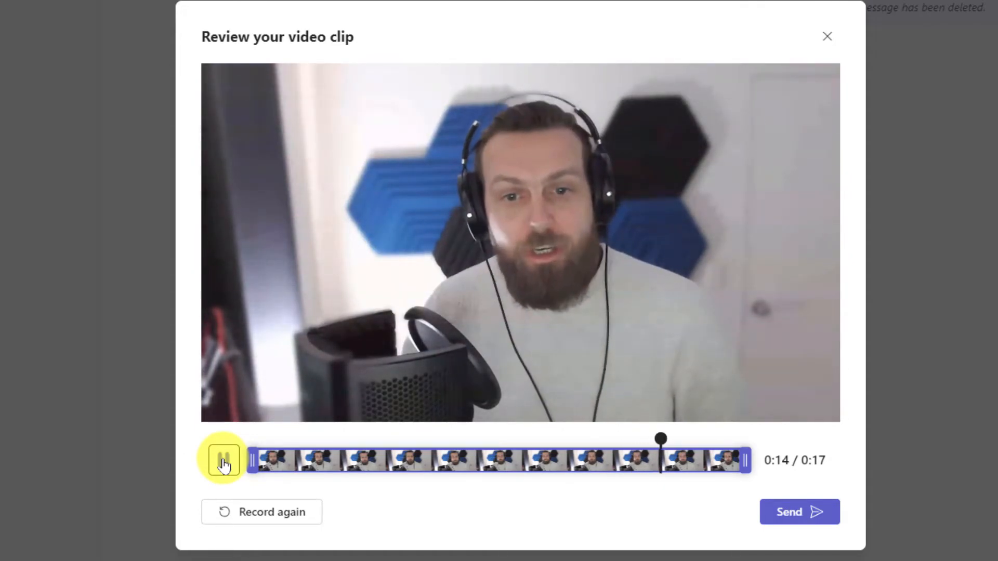
left_click(222, 460)
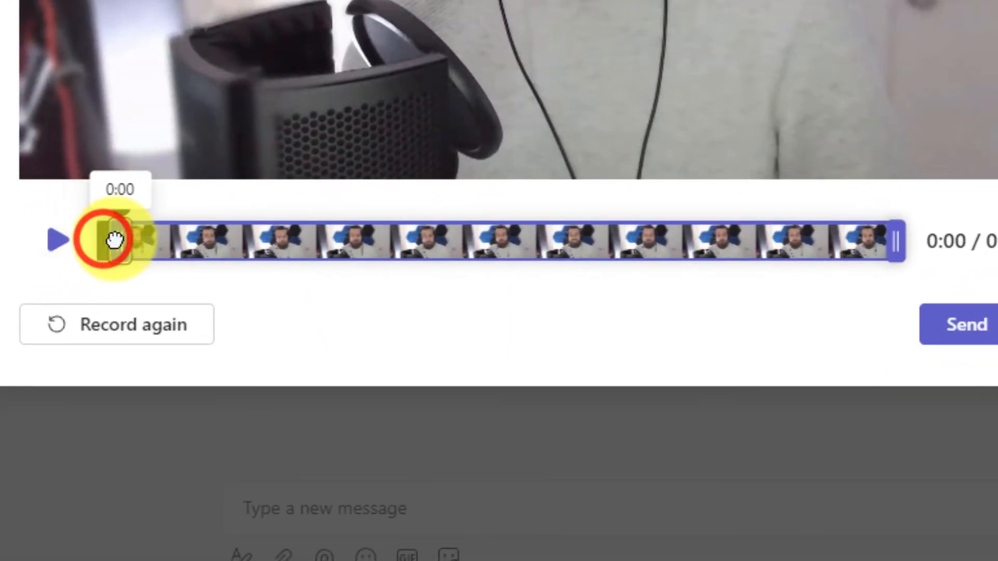
- Try trimming the clip start to 0:02, restore it to 0:00, and send the clip
left_click_drag(113, 241, 202, 241)
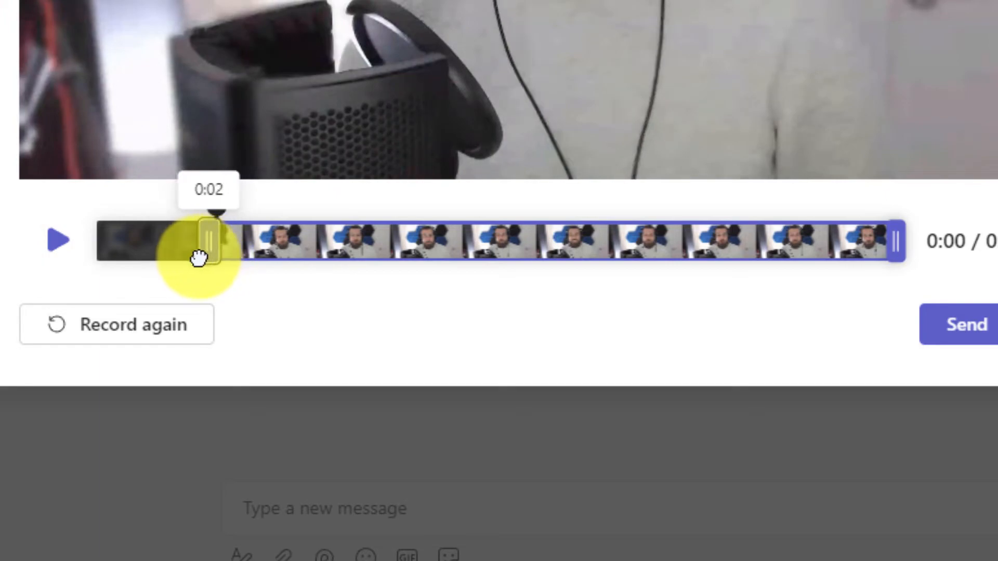
left_click_drag(204, 242, 102, 241)
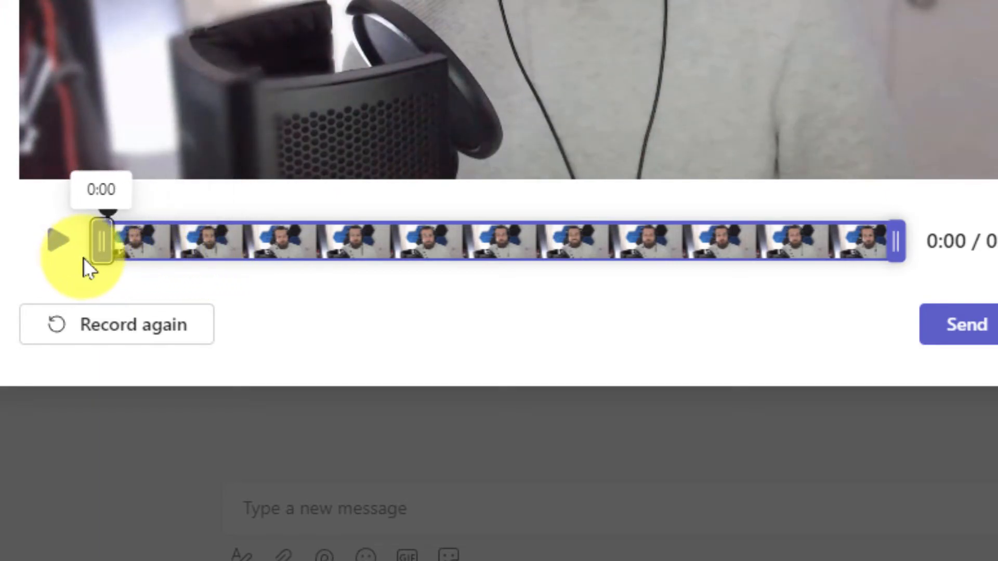
left_click_drag(102, 241, 866, 241)
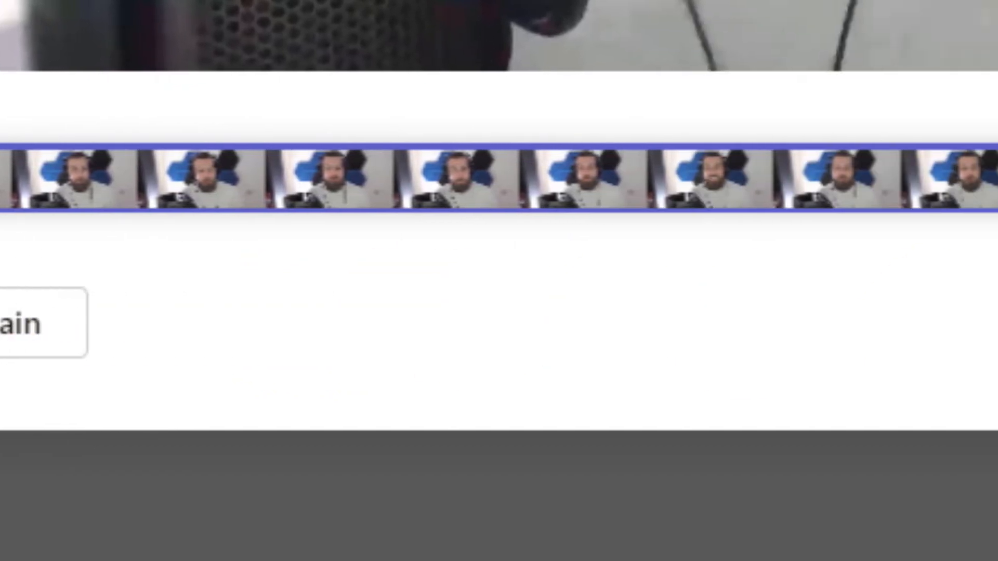
left_click(686, 426)
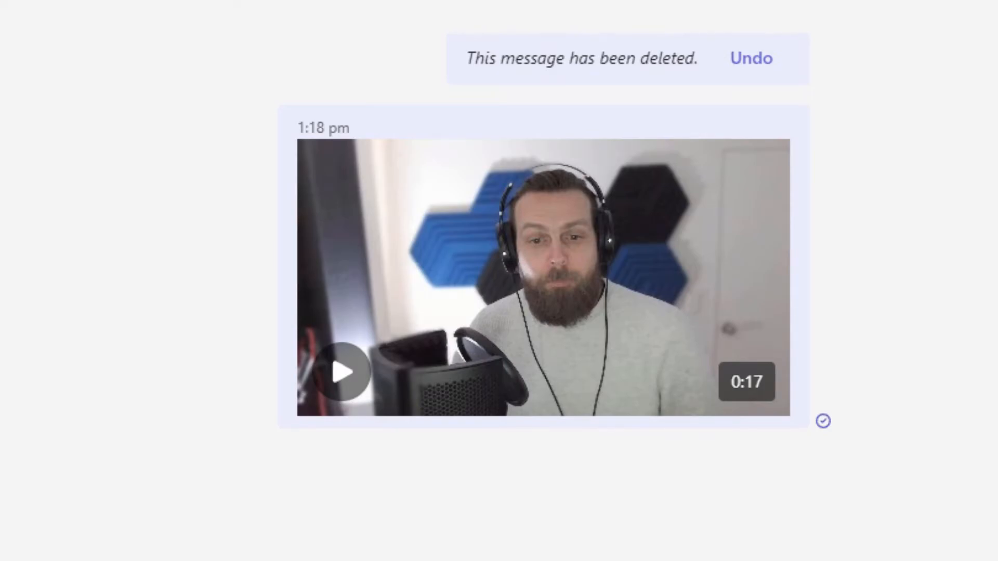
mouse_move(340, 369)
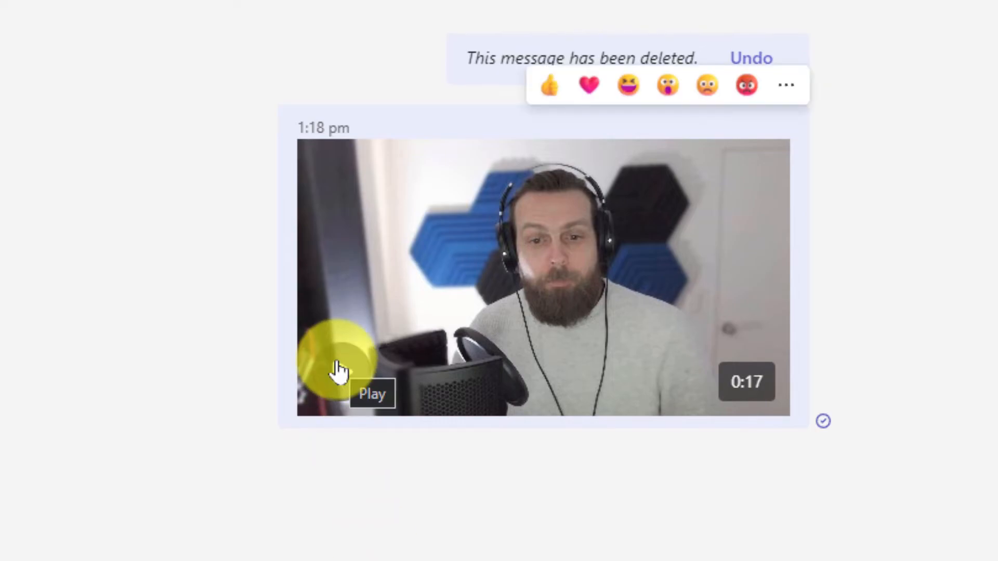
left_click(334, 357)
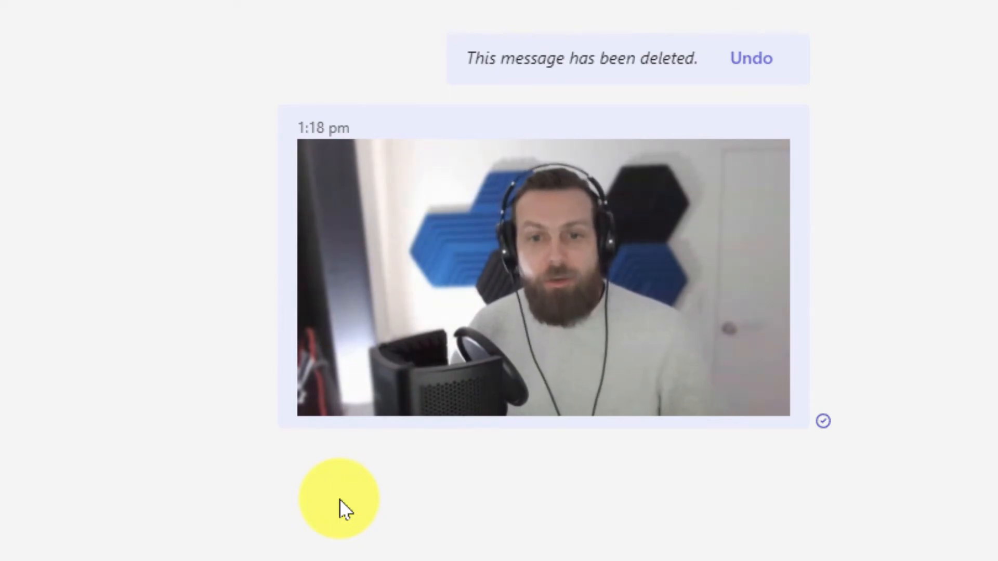
left_click(328, 386)
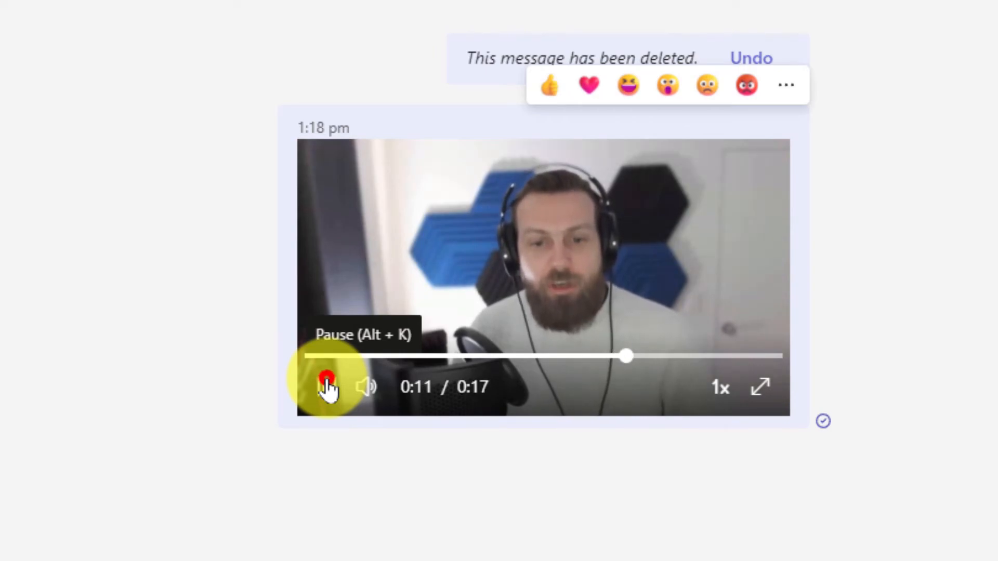
left_click(328, 387)
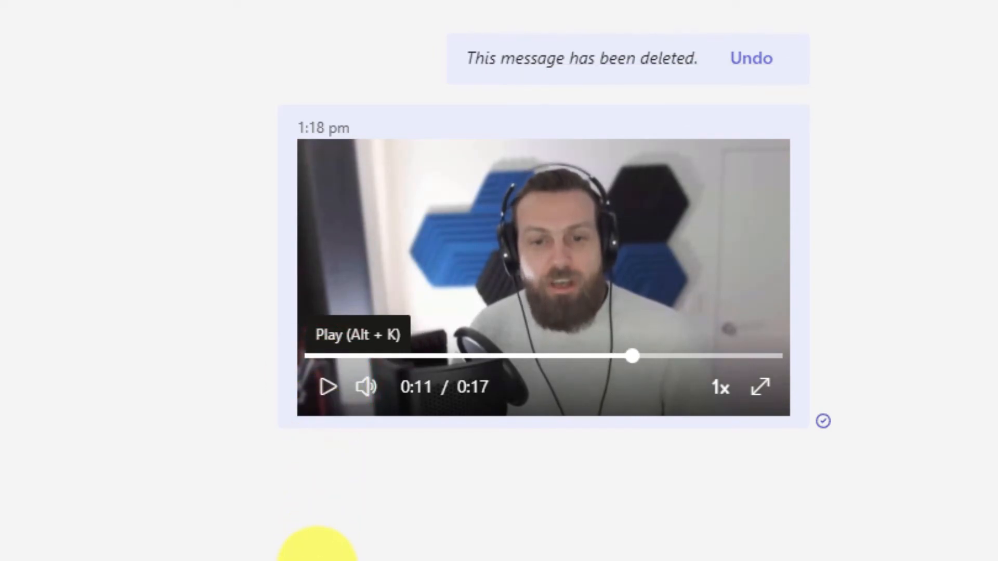